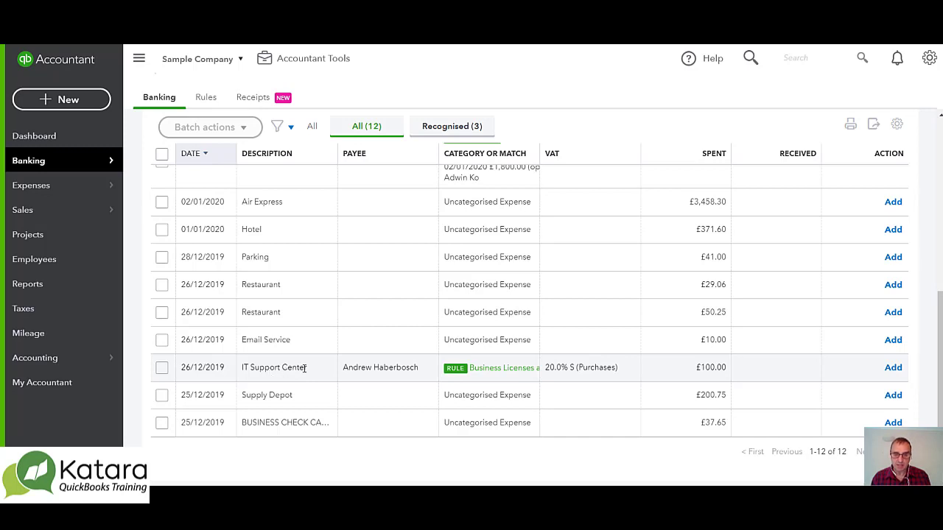
Step: Expand the IT Support Center bank transaction to show its Business Licenses and Permits details
{"action": "left_click", "coordinate": [272, 368]}
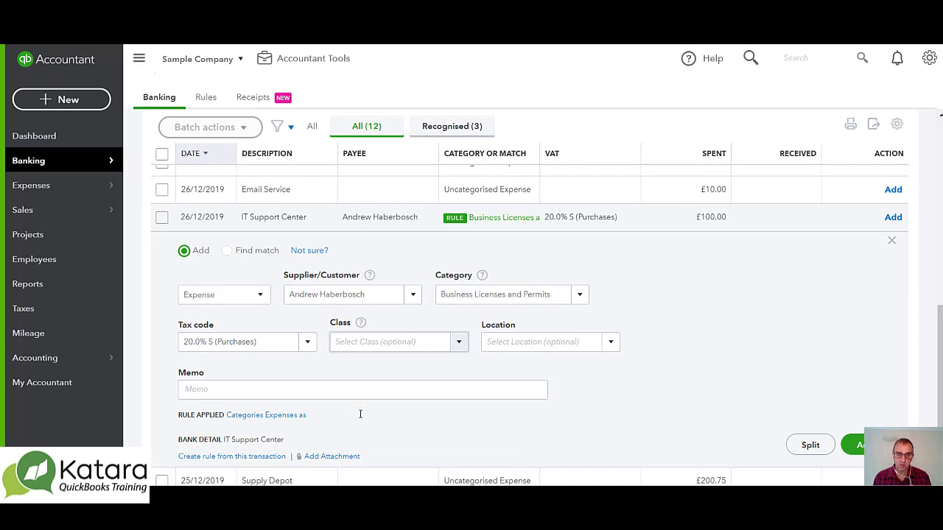
Step: Go to the Rules list showing the single IT Support Center rule
{"action": "left_click", "coordinate": [206, 97]}
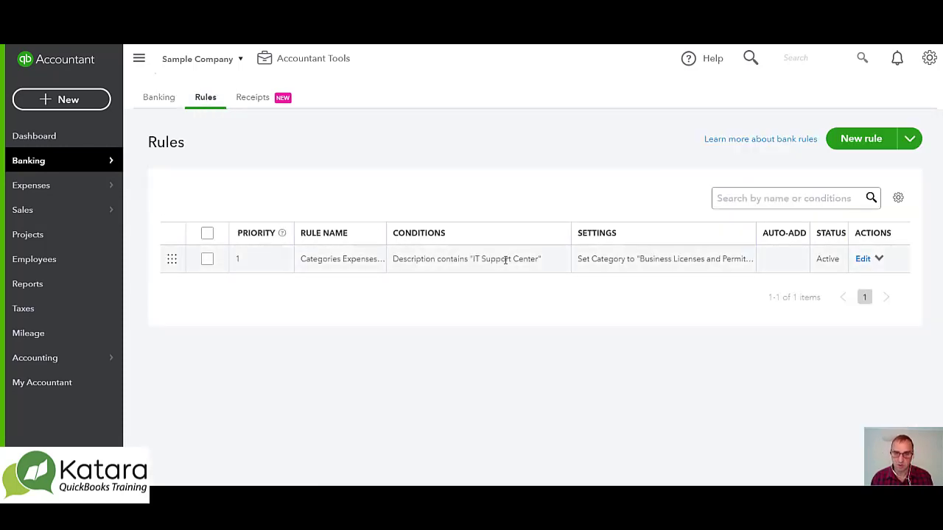
Step: Edit the IT Support Center rule to turn on auto-add and save it
{"action": "left_click", "coordinate": [861, 259]}
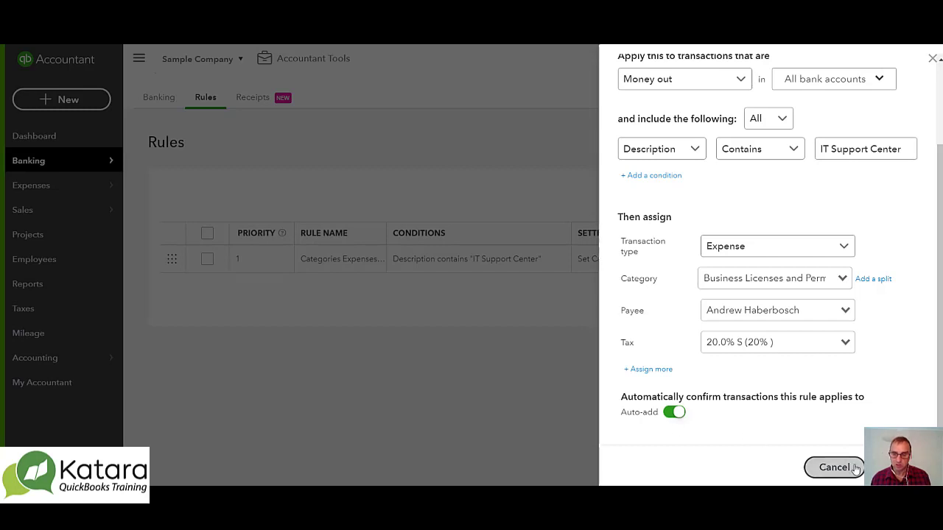
{"action": "left_click", "coordinate": [834, 467]}
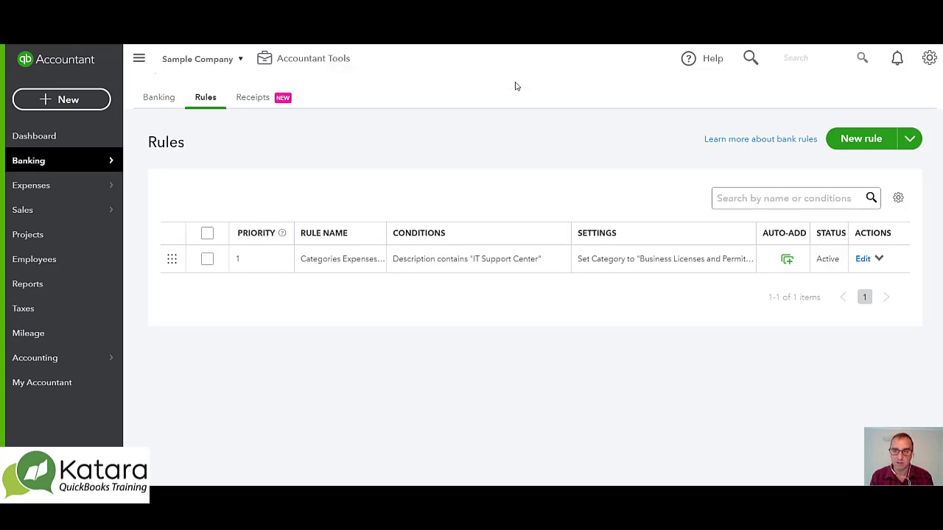